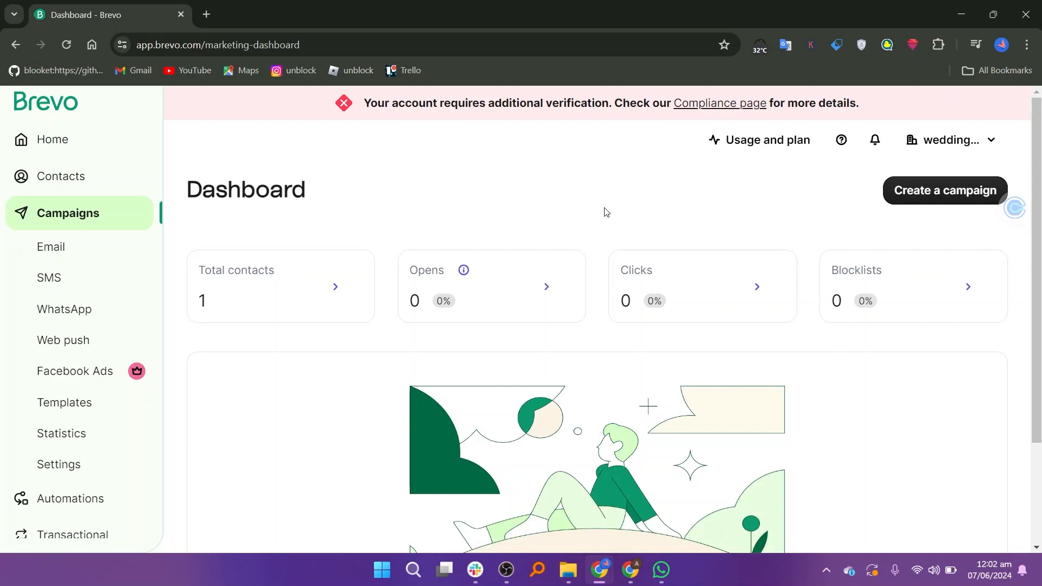
mouse_move(59, 246)
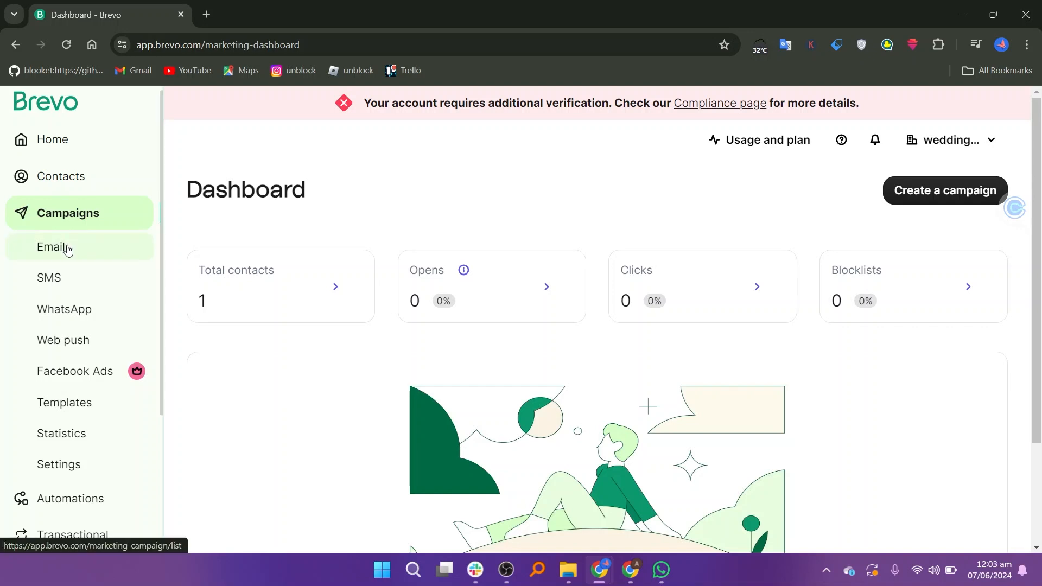
Step: Go to Campaigns > Email to show the empty email campaign list
click(51, 246)
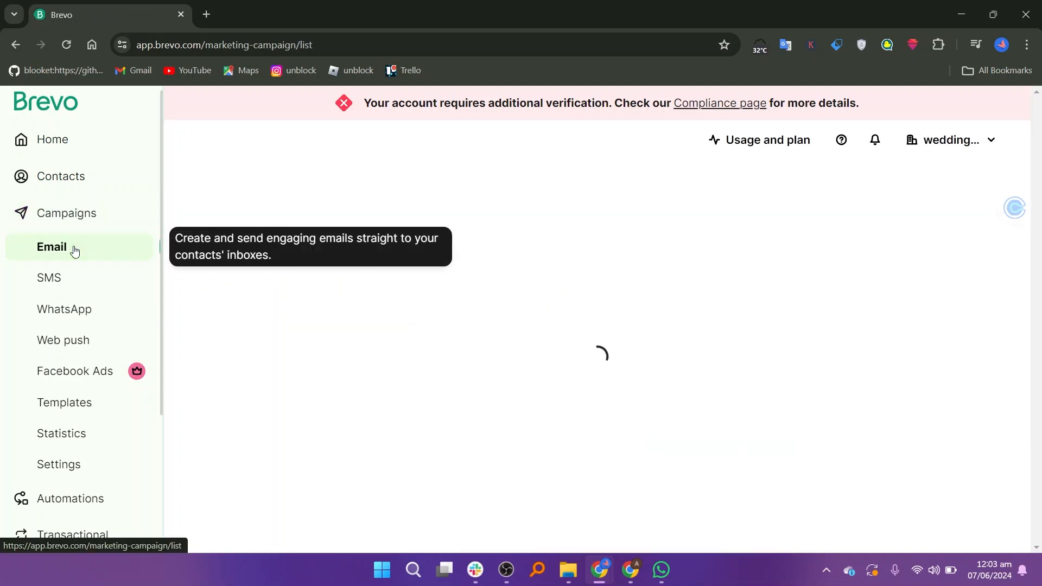
click(51, 247)
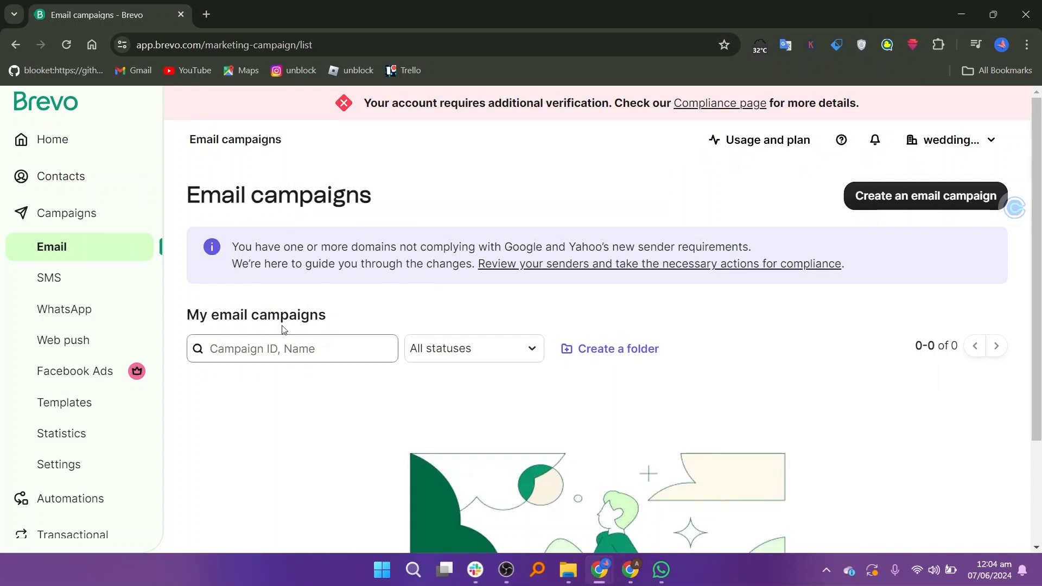
mouse_move(924, 196)
text(test)
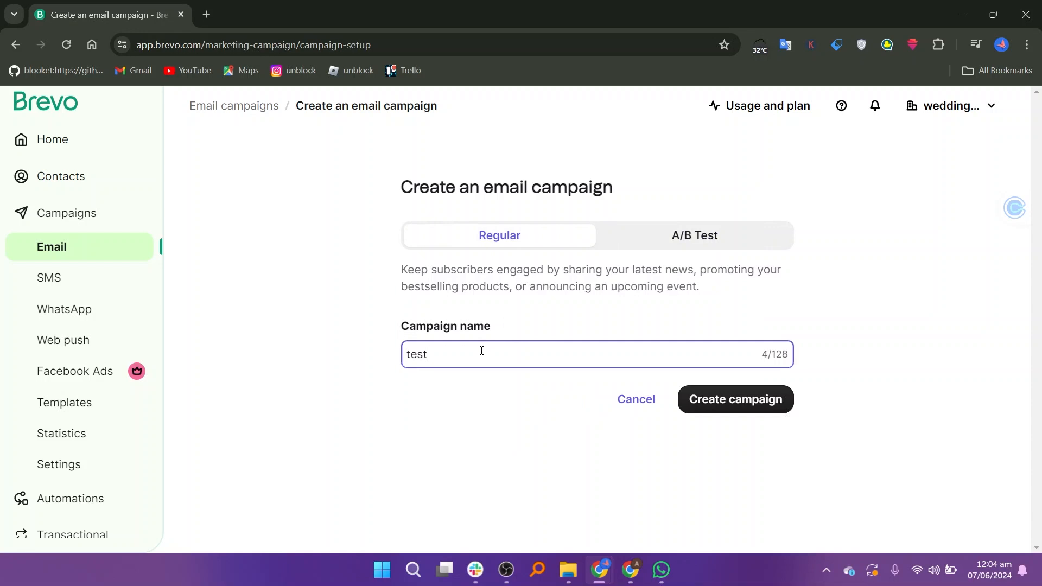
Step: Create a regular email campaign named 'test' and open its setup checklist
click(734, 400)
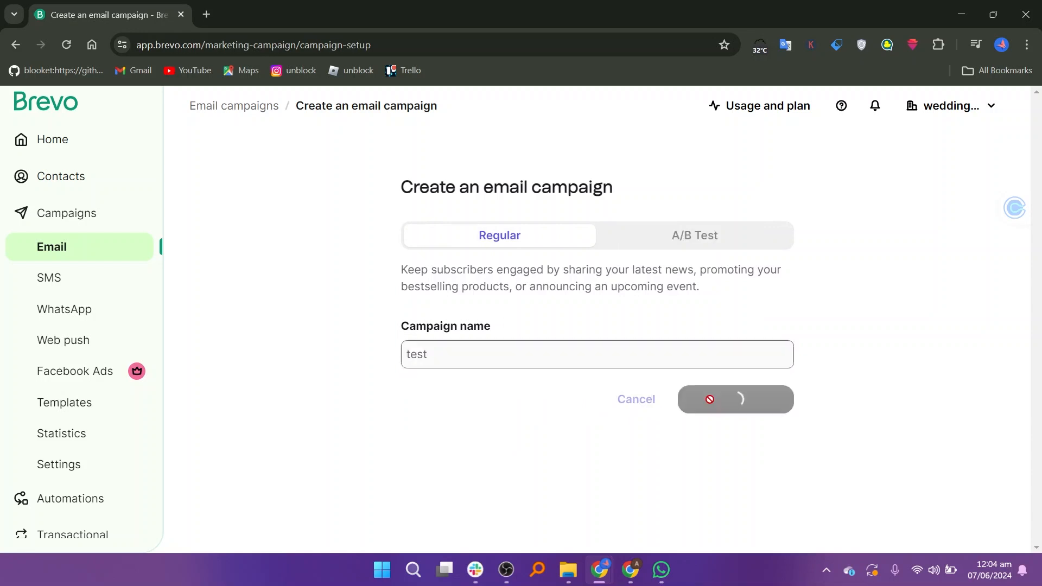
click(735, 399)
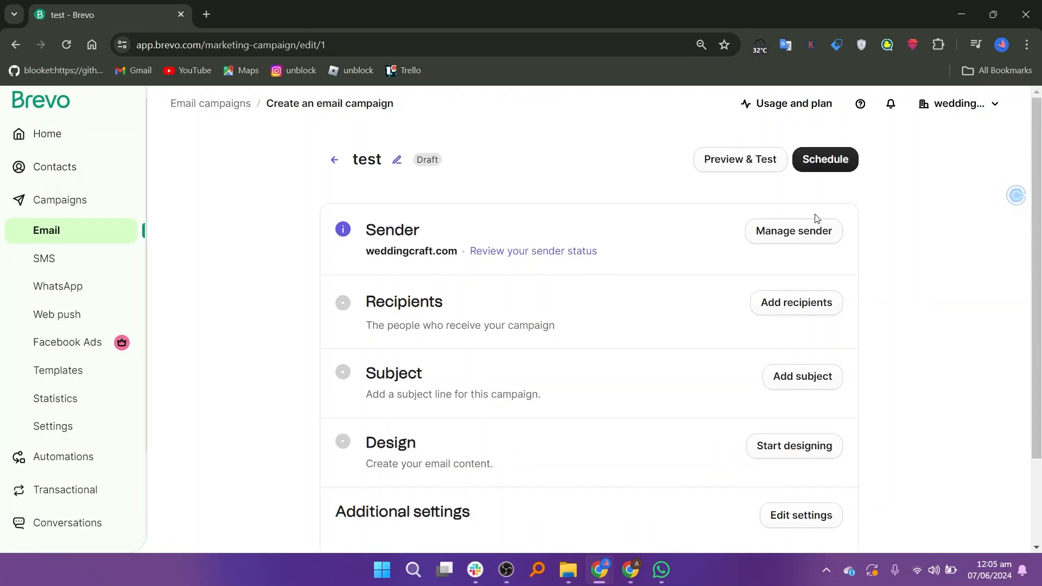
Step: Open the sender settings and select the sender name to replace it
click(793, 230)
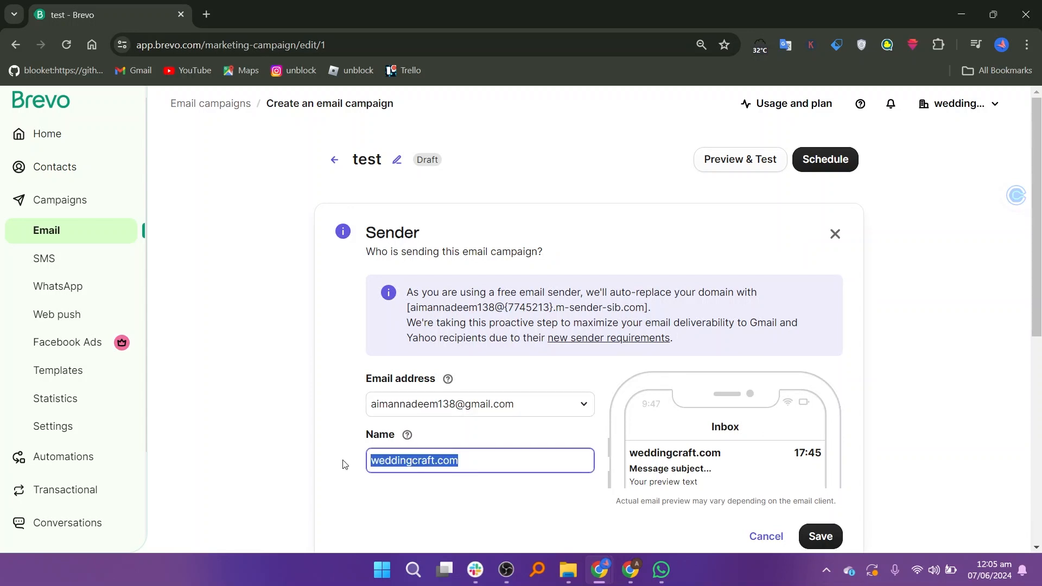
click(819, 536)
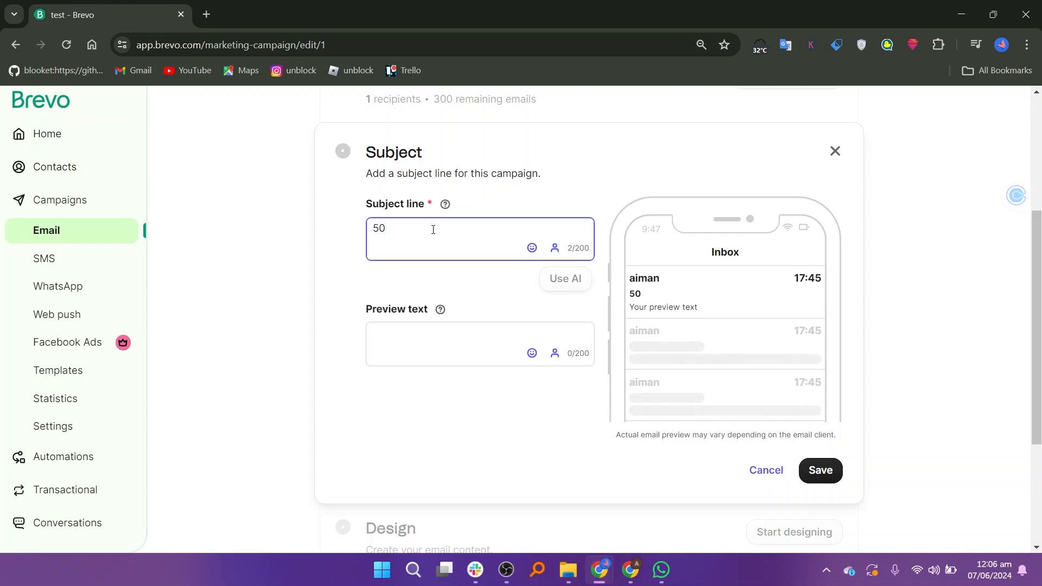
Step: Save '50%off' as subject and preview text, then browse layouts to start designing
text(50%off)
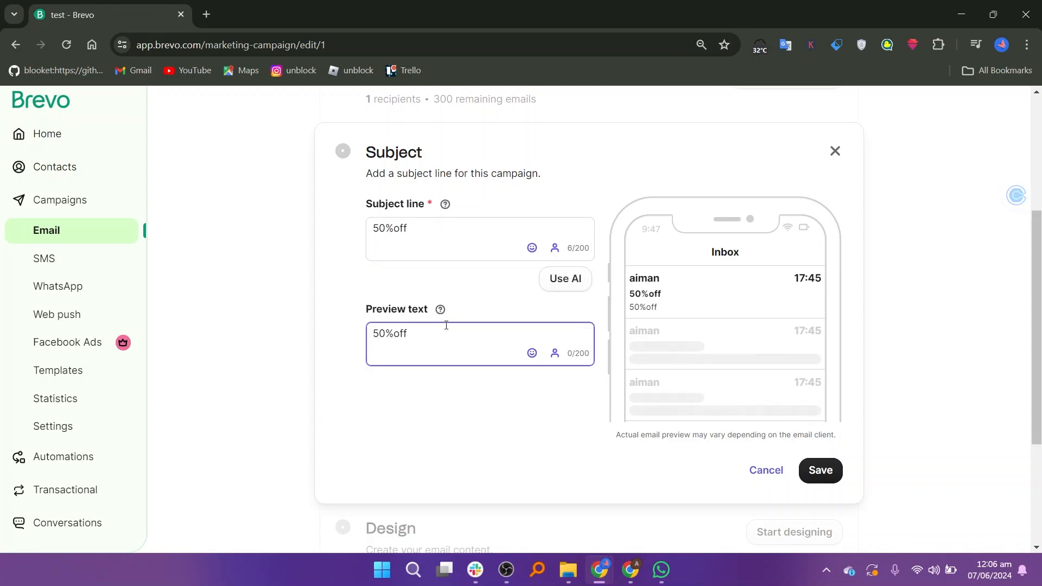
click(820, 470)
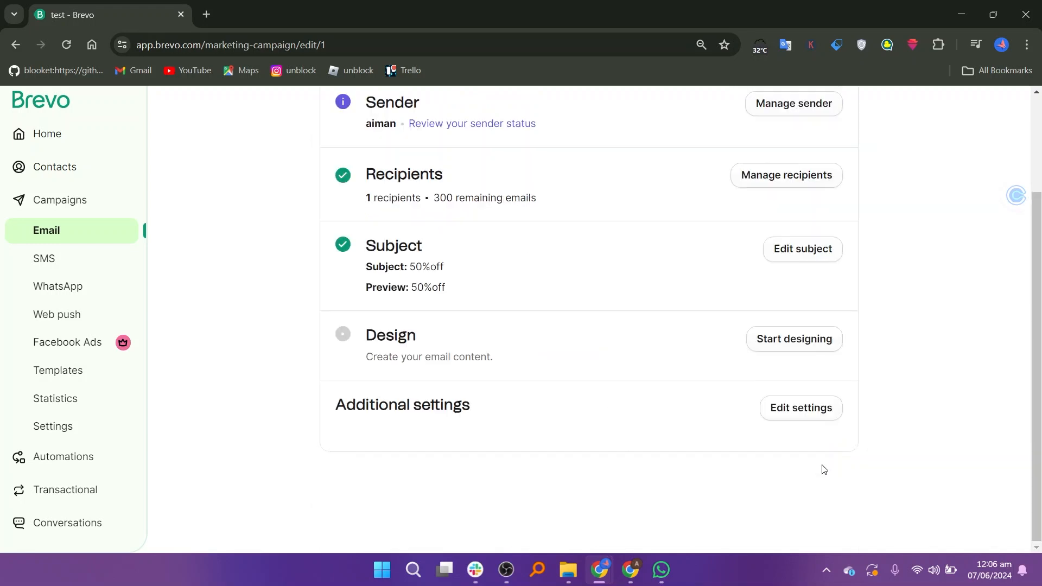
mouse_move(794, 343)
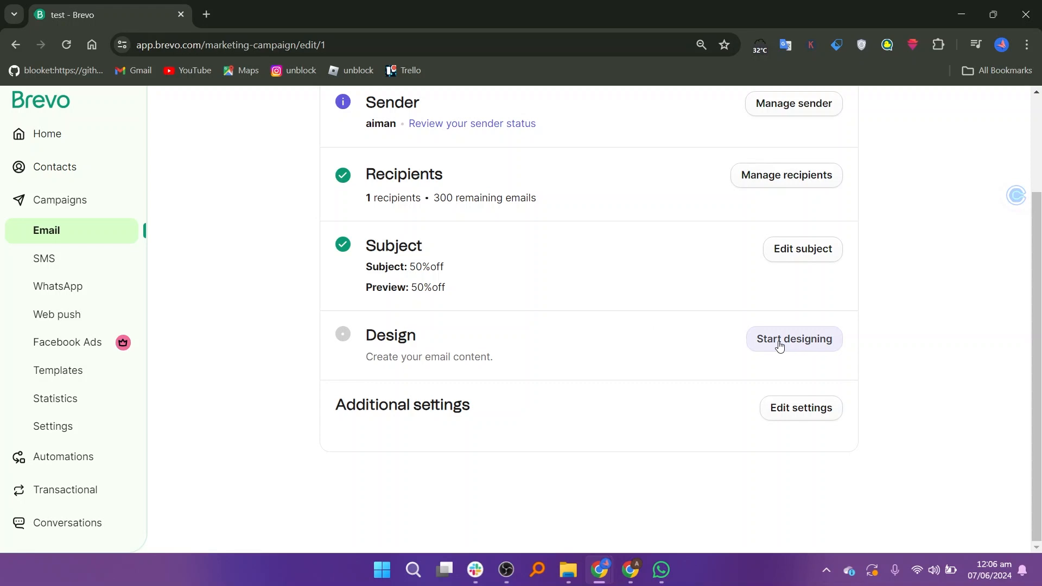
click(792, 338)
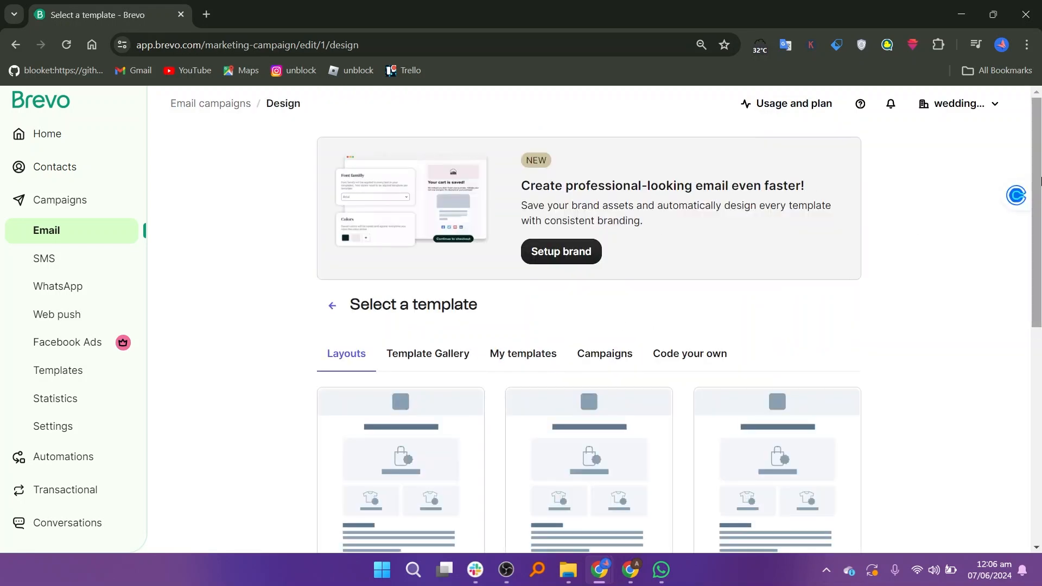
scroll(down, 3)
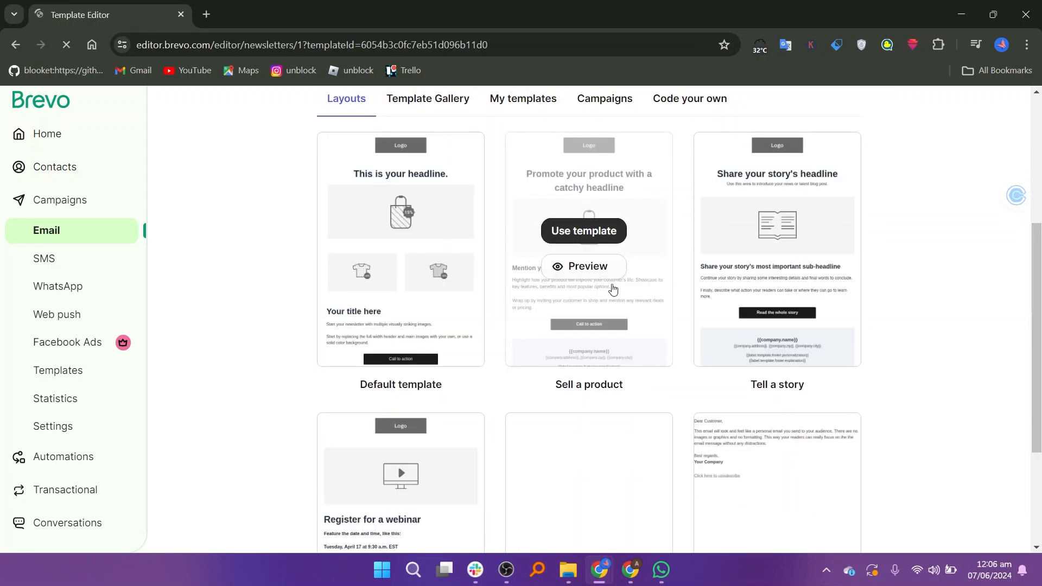
Step: Select the logo placeholder in the editor and start replacing it with an image
click(583, 231)
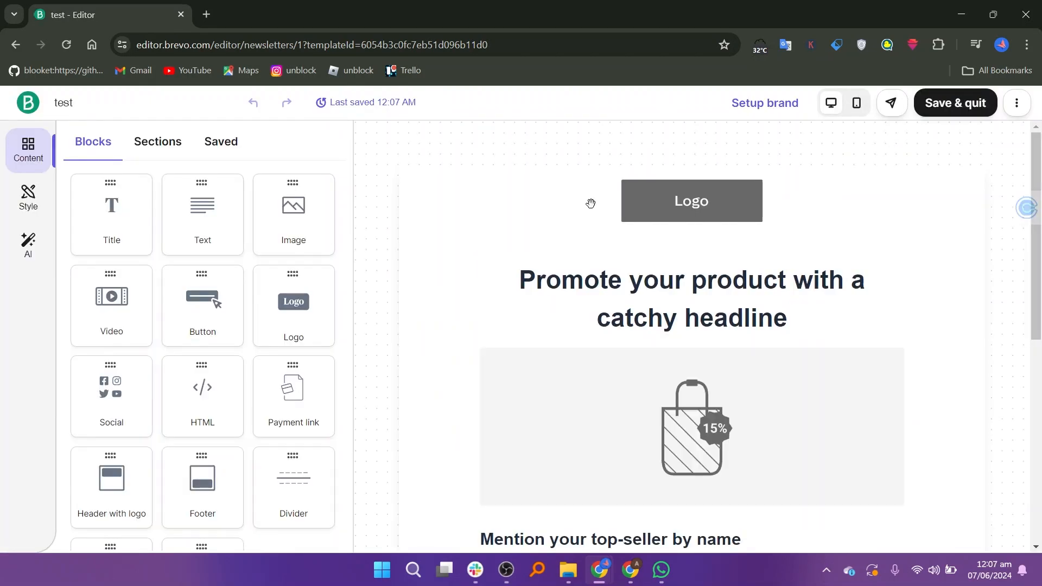
click(690, 200)
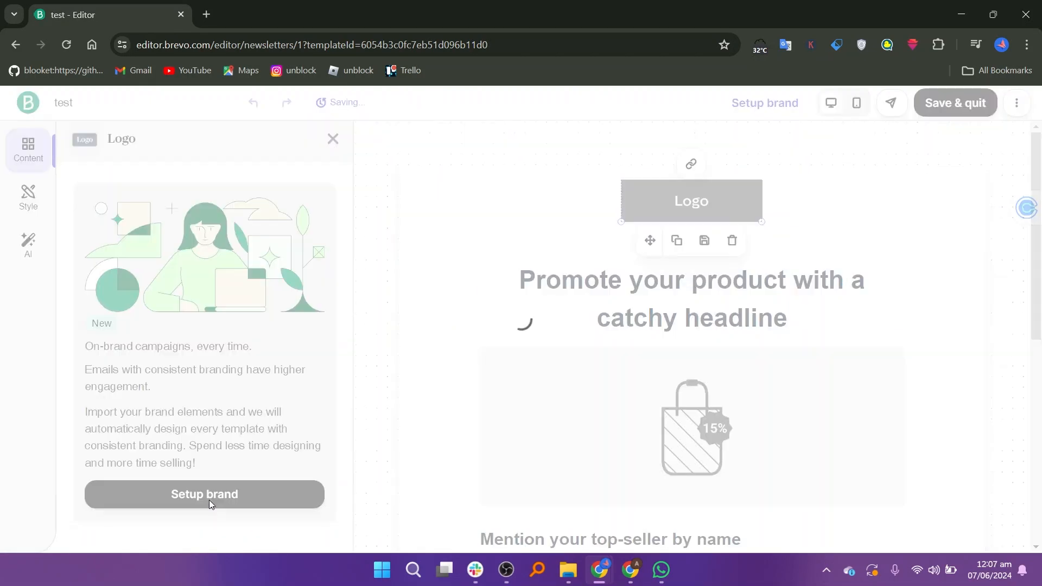
click(204, 494)
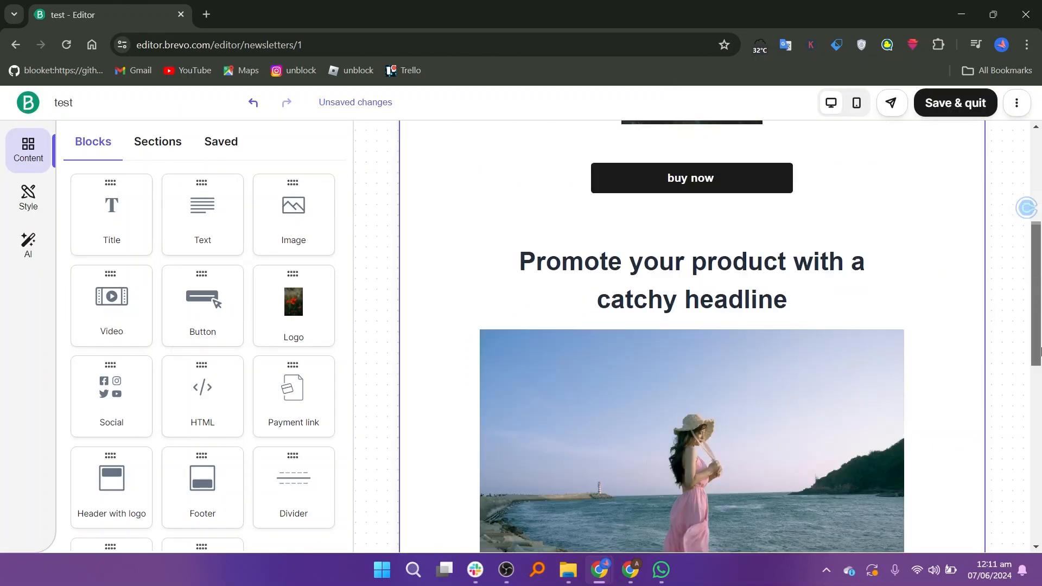
scroll(down, 3)
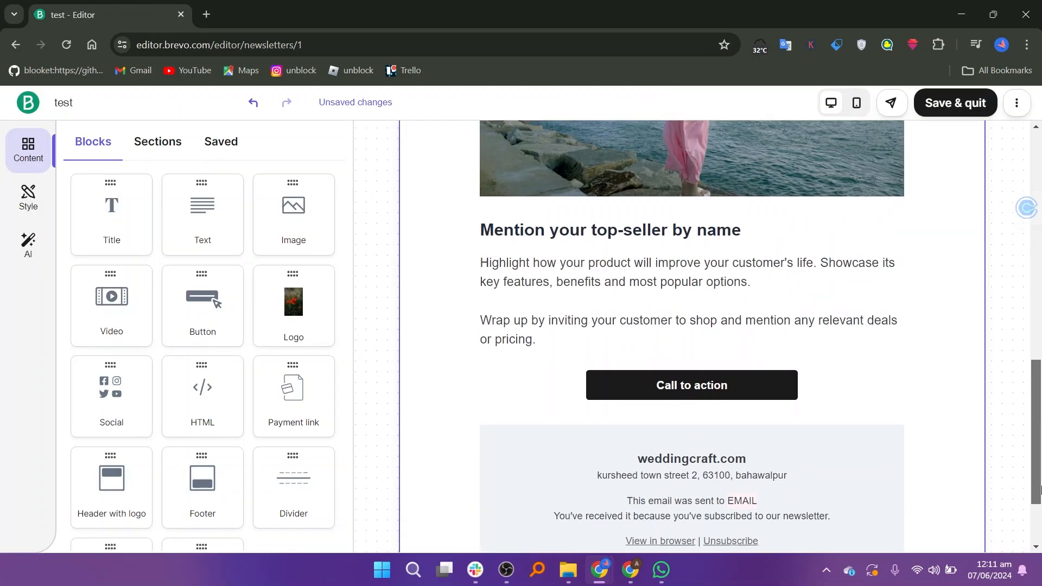
Step: Leave the feedback survey, return to the editor tab, and Save & quit the design
click(293, 387)
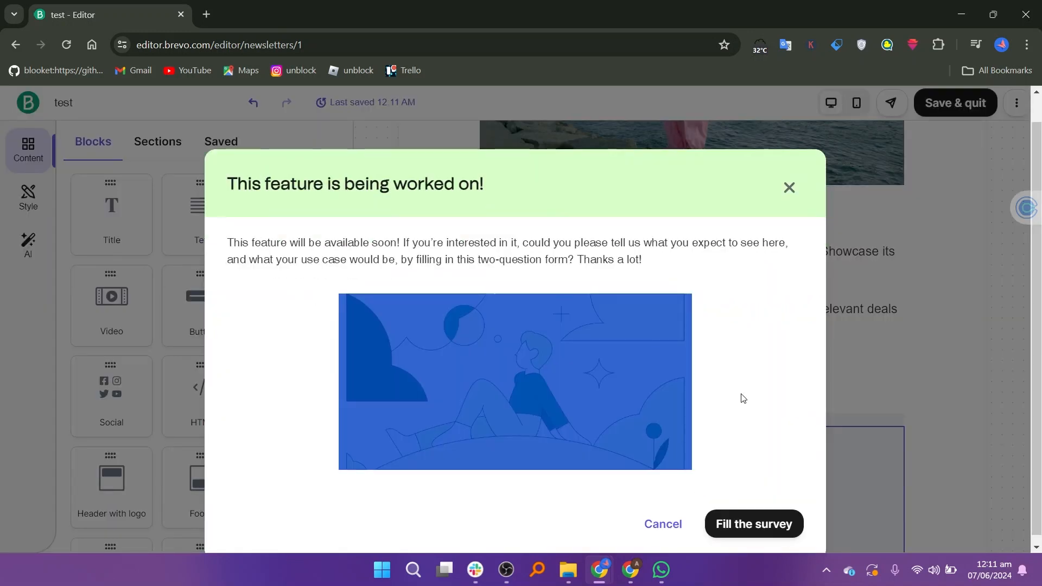
click(752, 523)
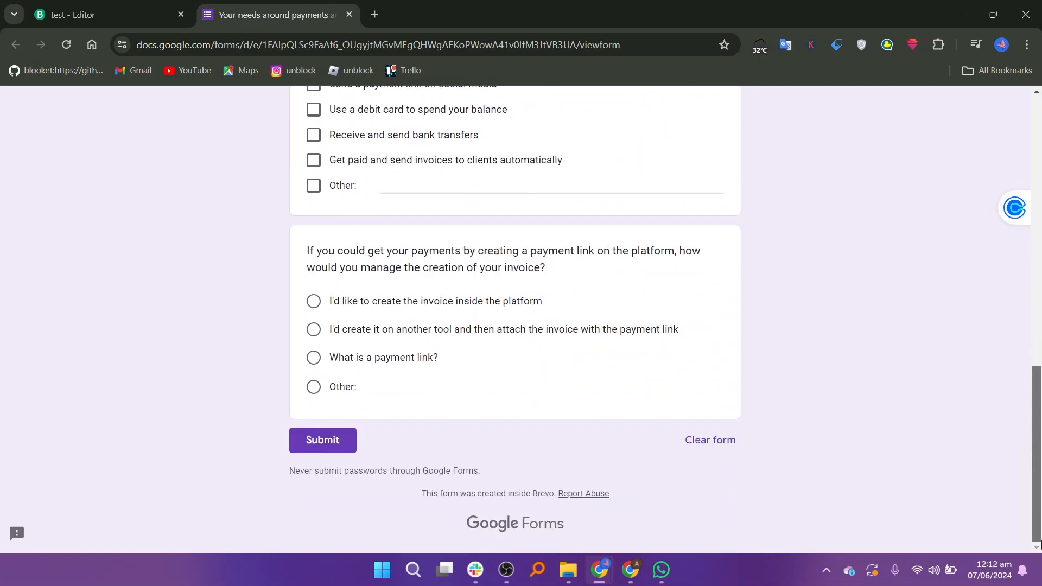
click(106, 15)
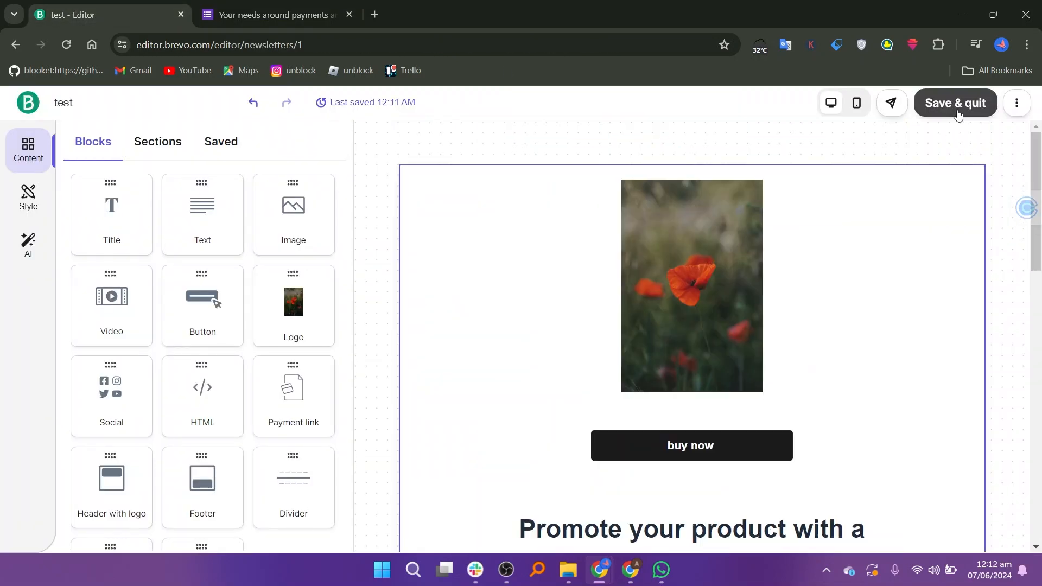
click(955, 103)
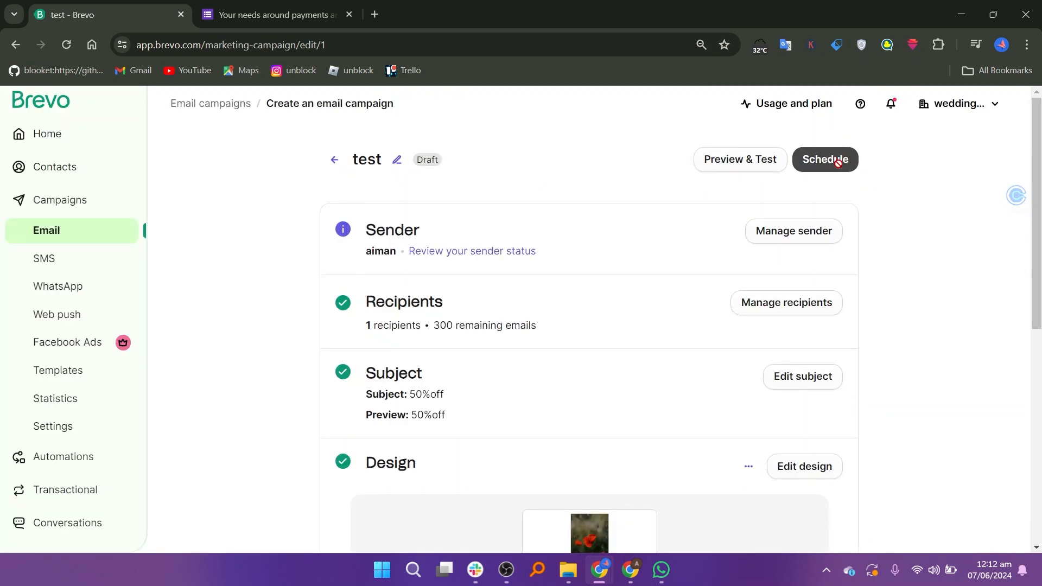
Step: Open Preview & Test and send a test email, which returns a could-not-process error
click(824, 159)
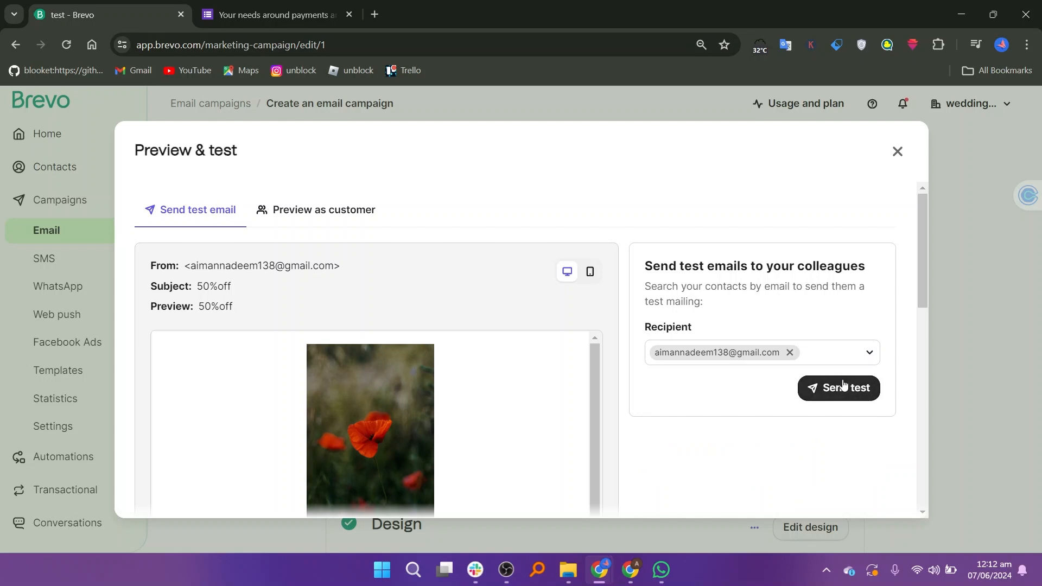
click(838, 388)
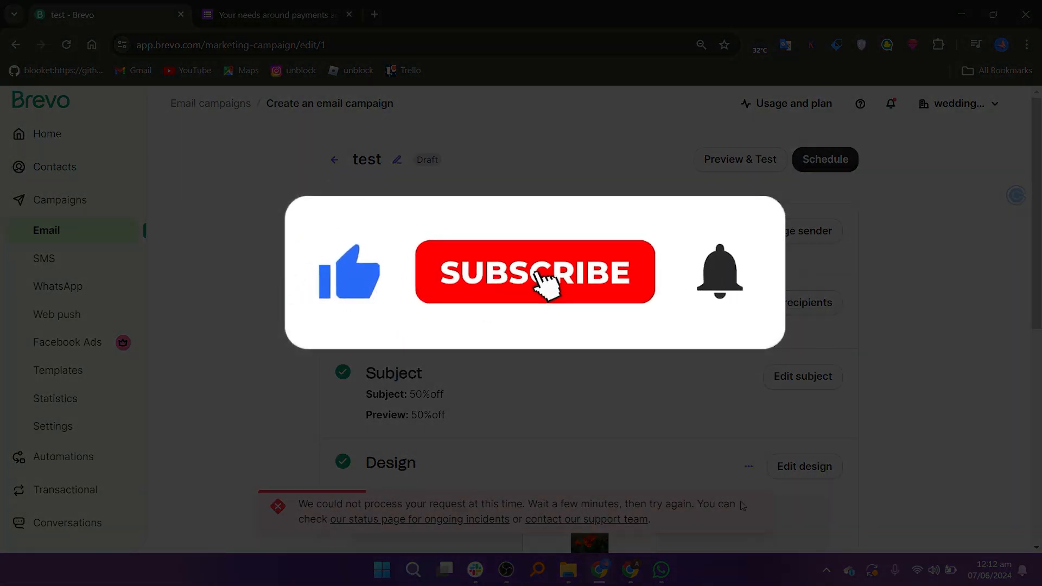
click(533, 273)
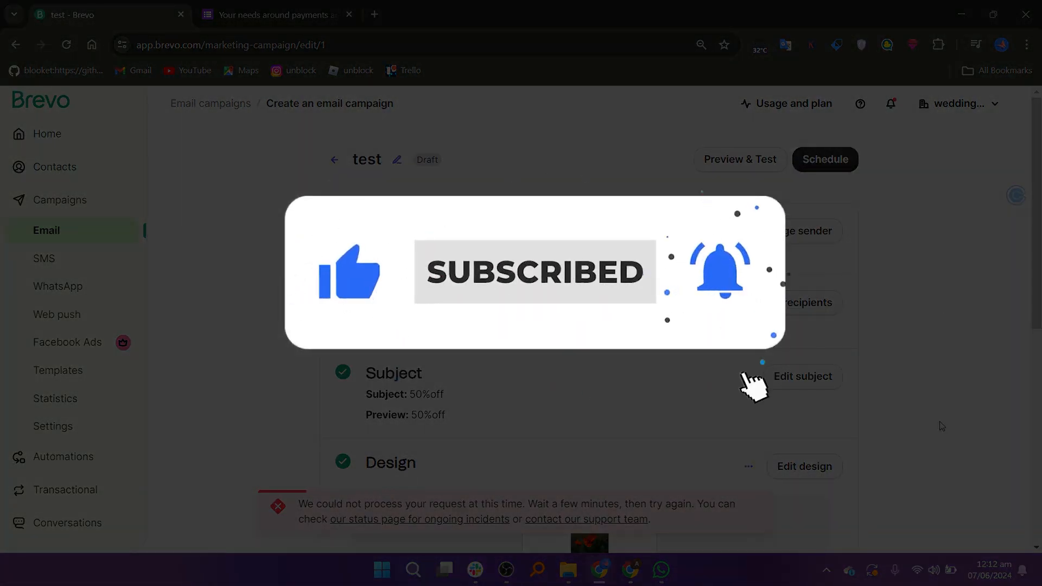